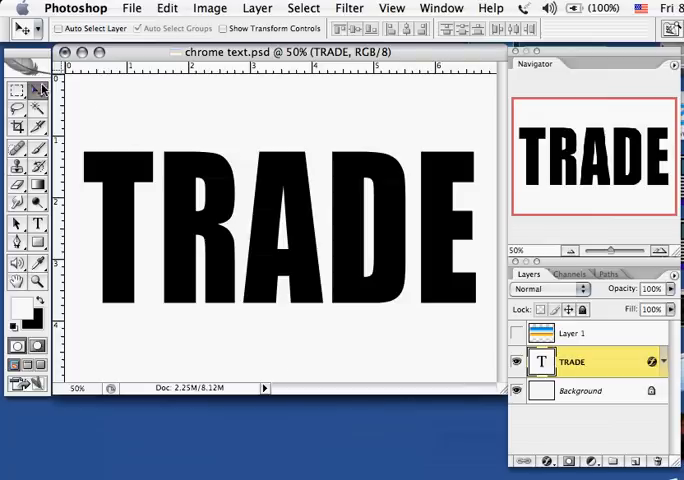
{"action": "mouse_move", "coordinate": [32, 90]}
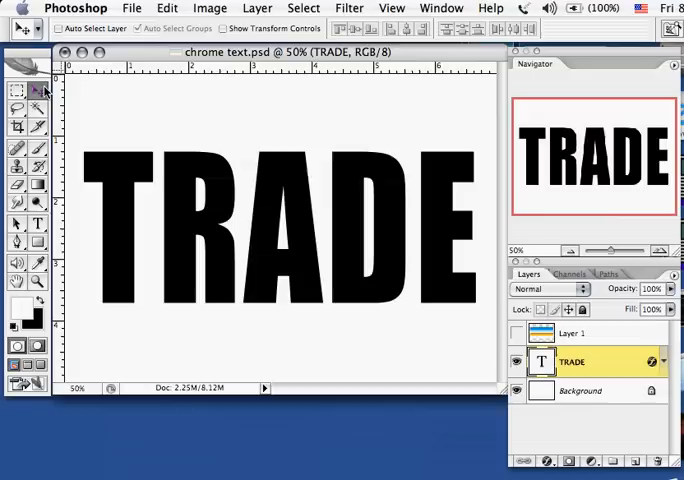
{"action": "mouse_move", "coordinate": [364, 224]}
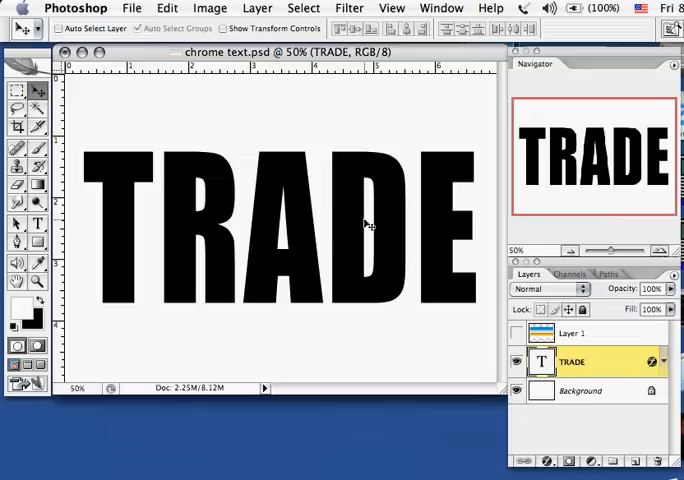
{"action": "mouse_move", "coordinate": [384, 246]}
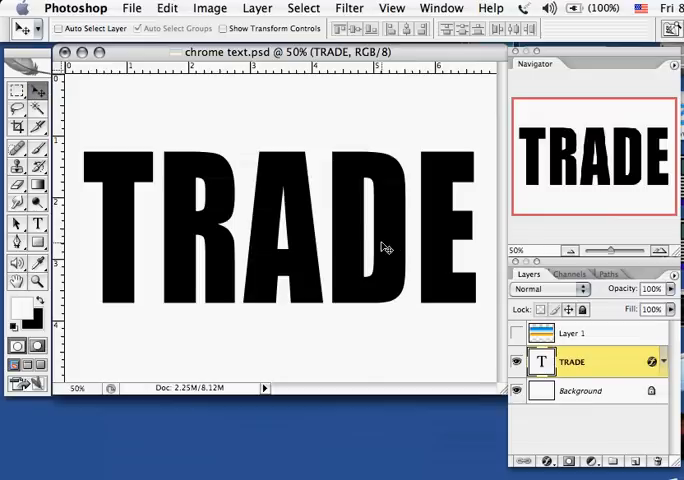
{"action": "mouse_move", "coordinate": [390, 248]}
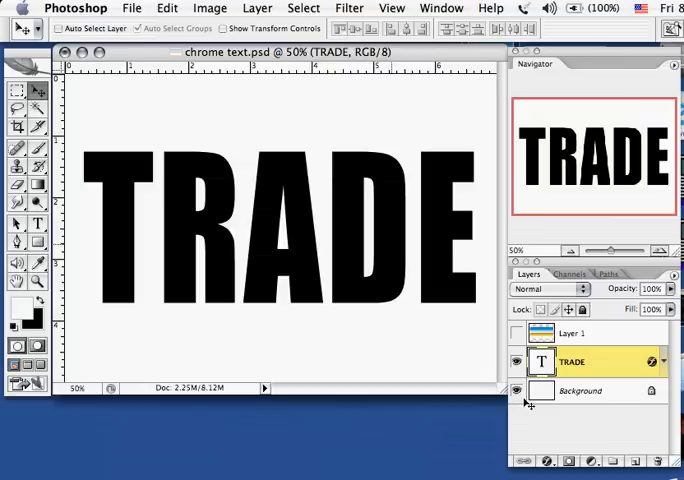
Step: Add an empty Layer 2 above TRADE and marquee-select a rectangle around the whole word
{"action": "left_click", "coordinate": [636, 460]}
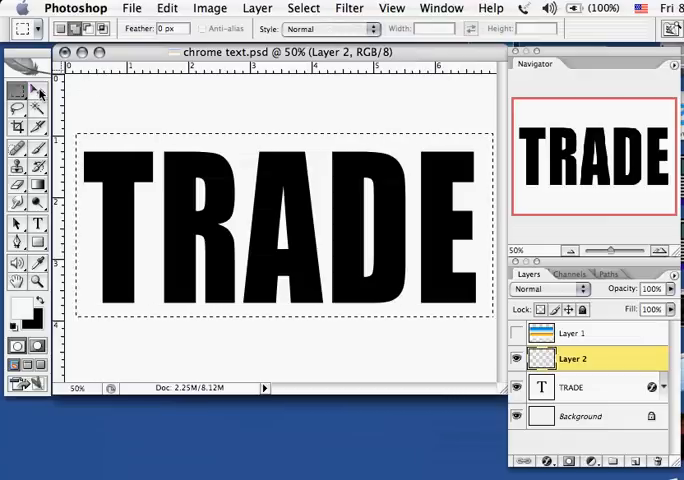
{"action": "left_click", "coordinate": [16, 92]}
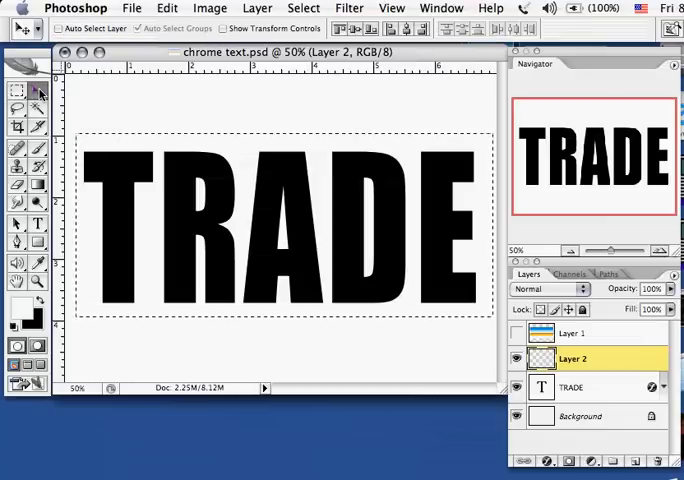
Step: Fill Layer 2's selection with the Chrome preset gradient dragged vertically over the letters
{"action": "left_click", "coordinate": [38, 188]}
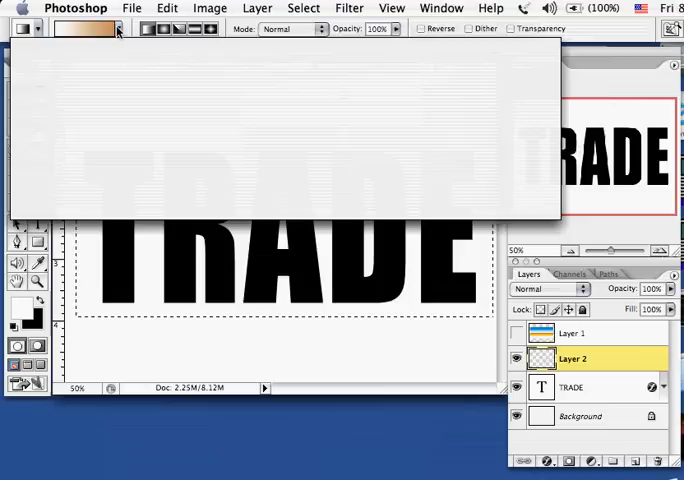
{"action": "left_click", "coordinate": [116, 28]}
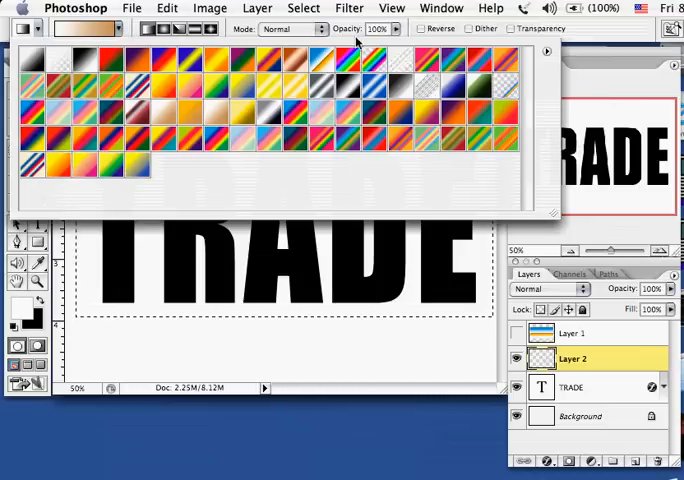
{"action": "mouse_move", "coordinate": [328, 62]}
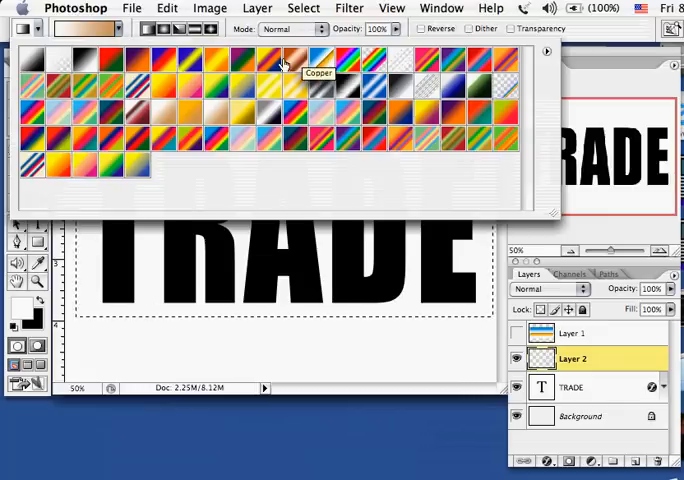
{"action": "mouse_move", "coordinate": [314, 60]}
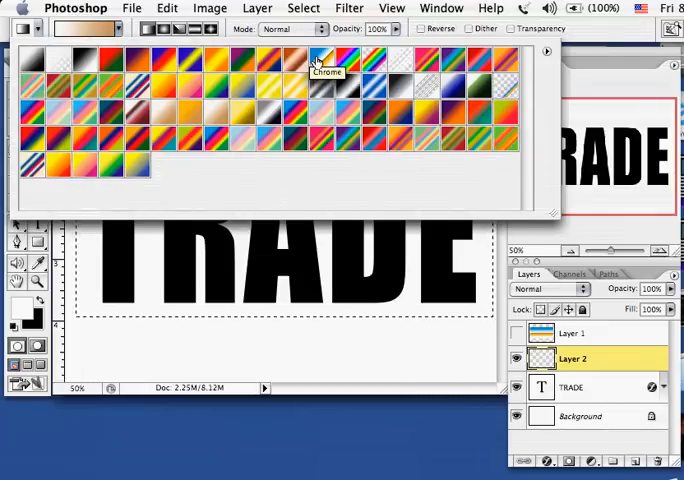
{"action": "left_click", "coordinate": [320, 58]}
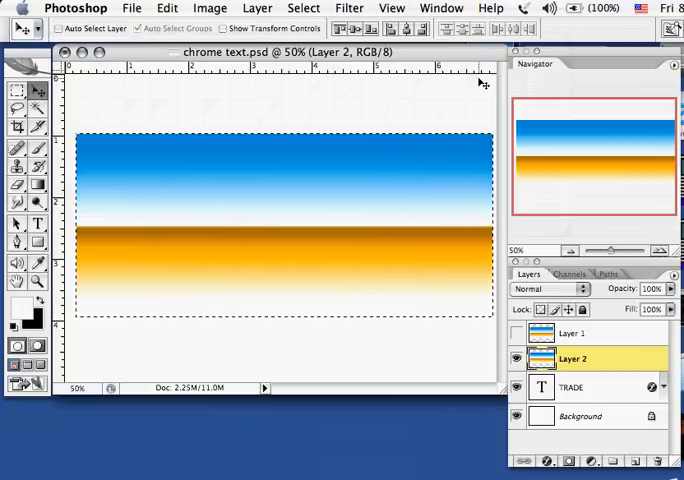
Step: Apply a Filter > Distort > Wave distortion to ripple the chrome gradient into wavy bands
{"action": "left_click", "coordinate": [348, 8]}
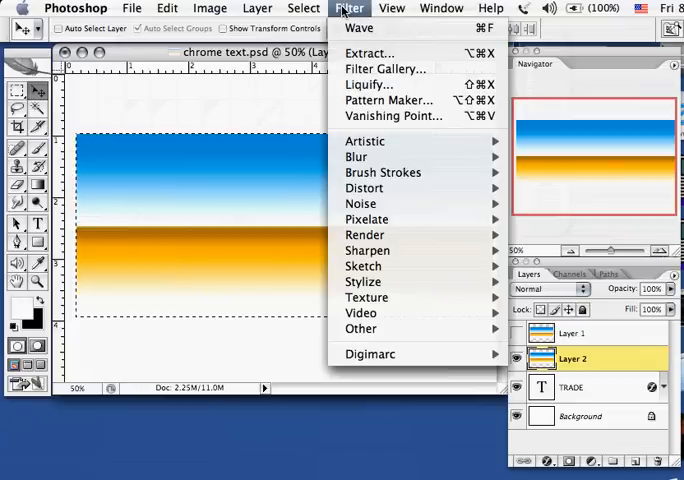
{"action": "mouse_move", "coordinate": [370, 84]}
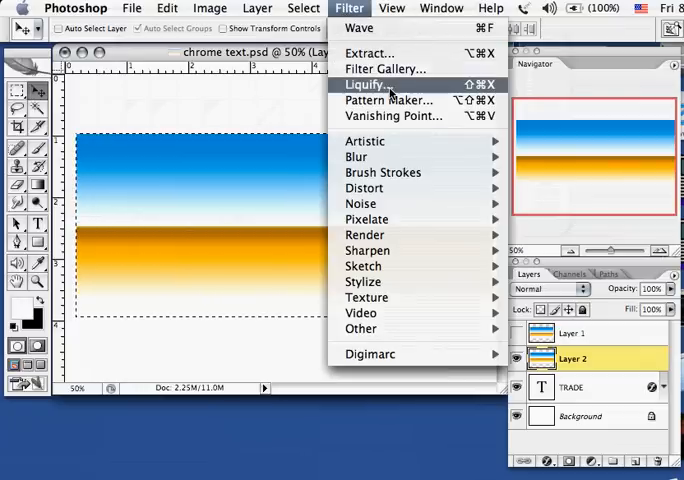
{"action": "mouse_move", "coordinate": [366, 188]}
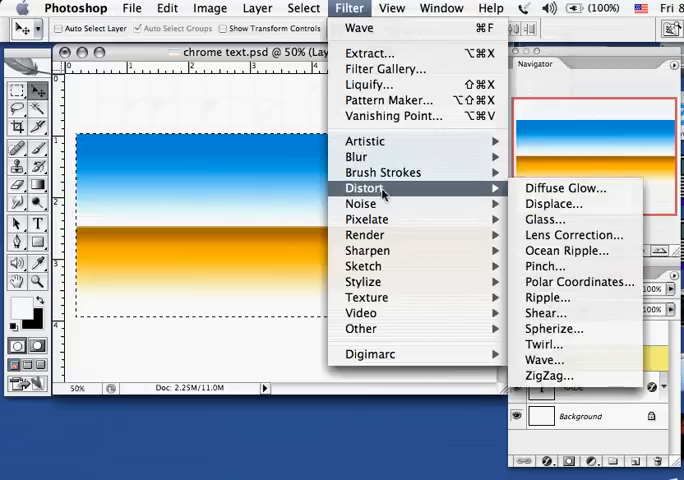
{"action": "mouse_move", "coordinate": [544, 360]}
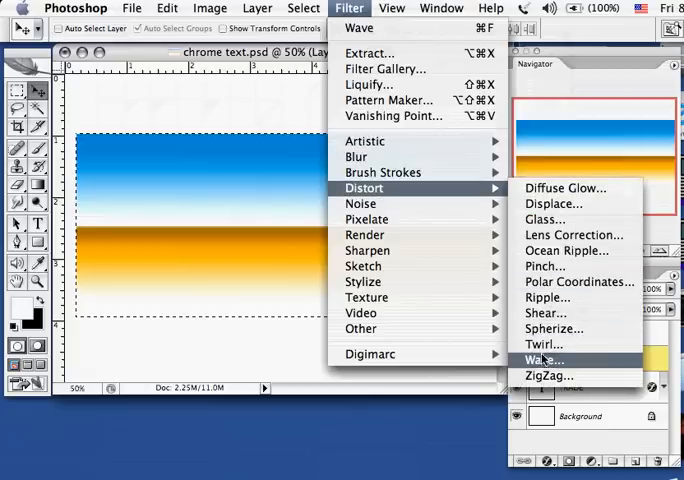
{"action": "left_click", "coordinate": [538, 360]}
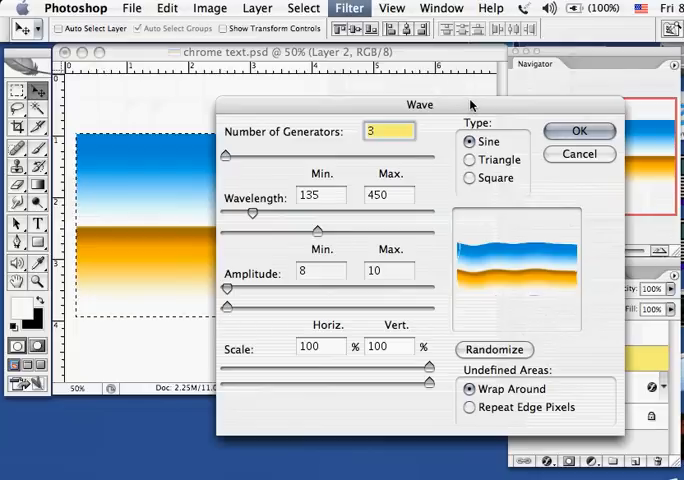
{"action": "left_click", "coordinate": [578, 130]}
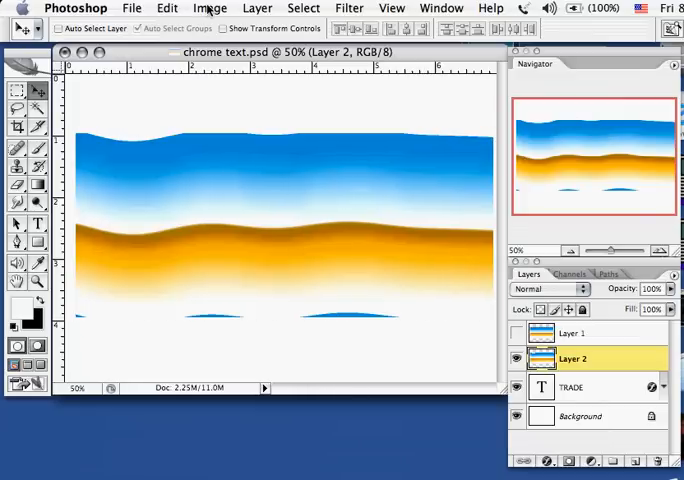
Step: Create a clipping mask so Layer 2's wavy chrome shows only inside the TRADE letters
{"action": "left_click", "coordinate": [256, 8]}
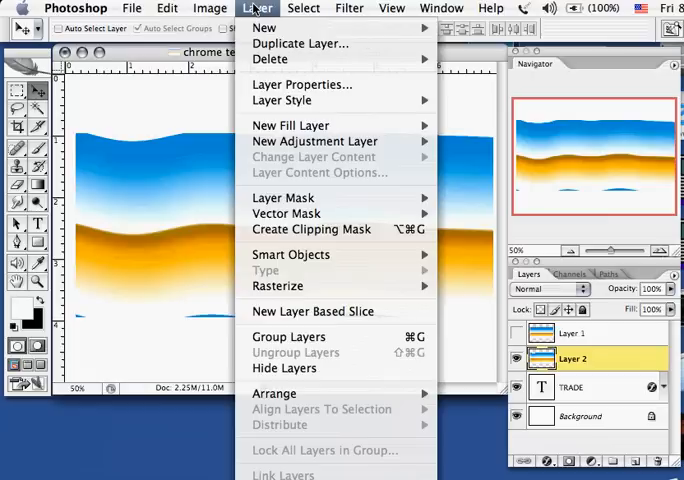
{"action": "mouse_move", "coordinate": [312, 228]}
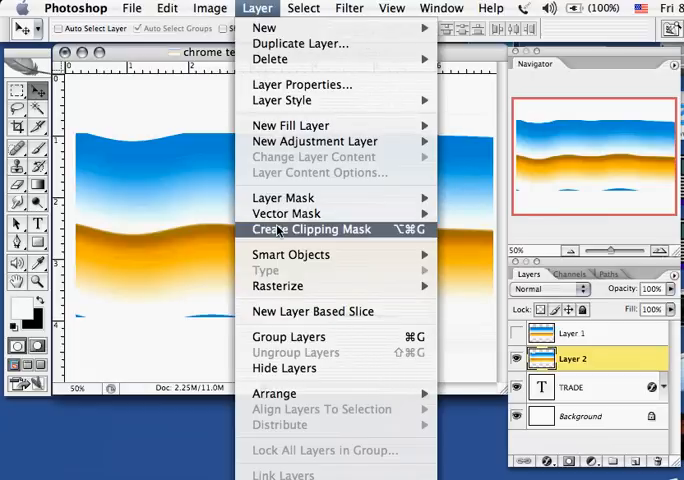
{"action": "left_click", "coordinate": [312, 228]}
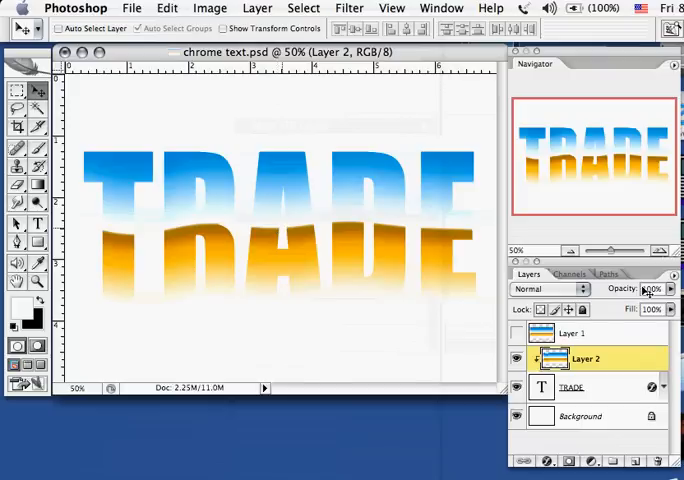
Step: On the TRADE layer's Drop Shadow style, audition three contour presets and accept the layer style
{"action": "left_click", "coordinate": [572, 388]}
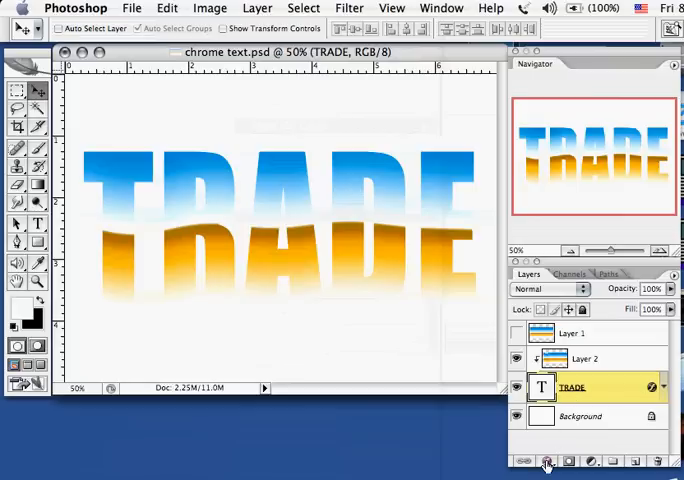
{"action": "mouse_move", "coordinate": [548, 460]}
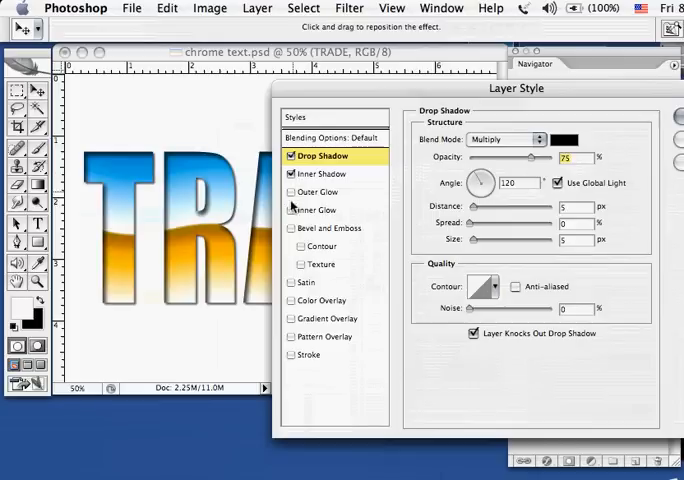
{"action": "left_click", "coordinate": [292, 210]}
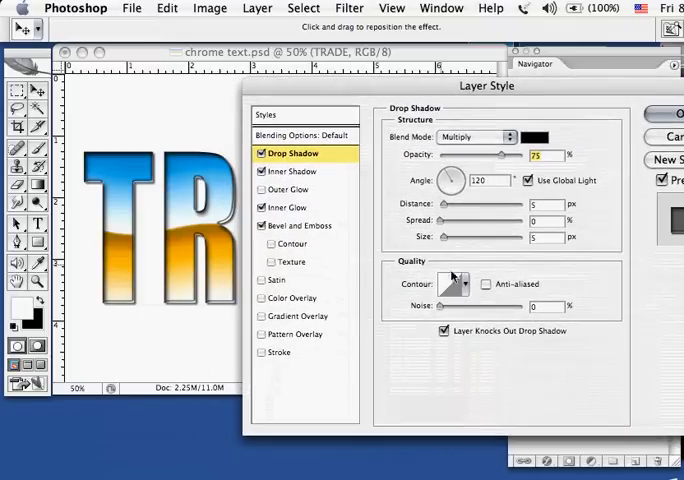
{"action": "left_click", "coordinate": [464, 284]}
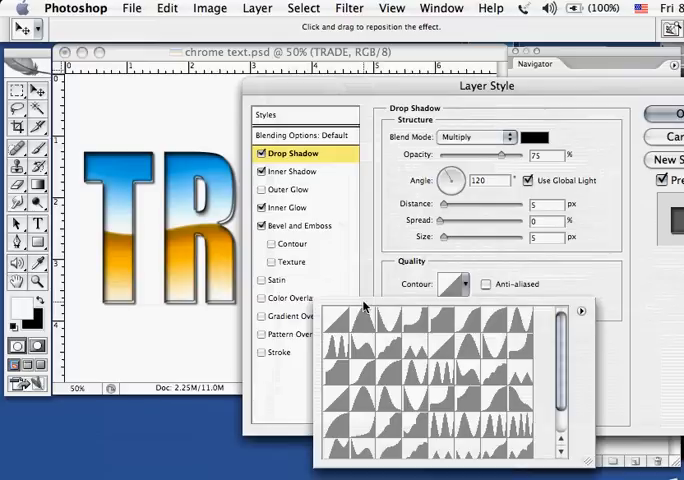
{"action": "left_click", "coordinate": [412, 370]}
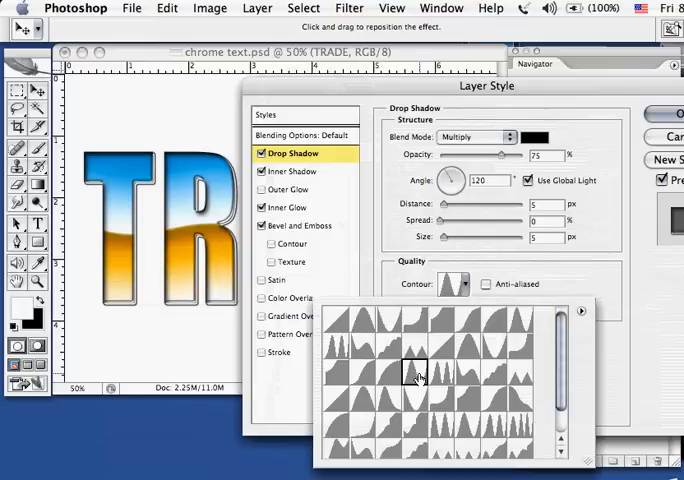
{"action": "left_click", "coordinate": [440, 372]}
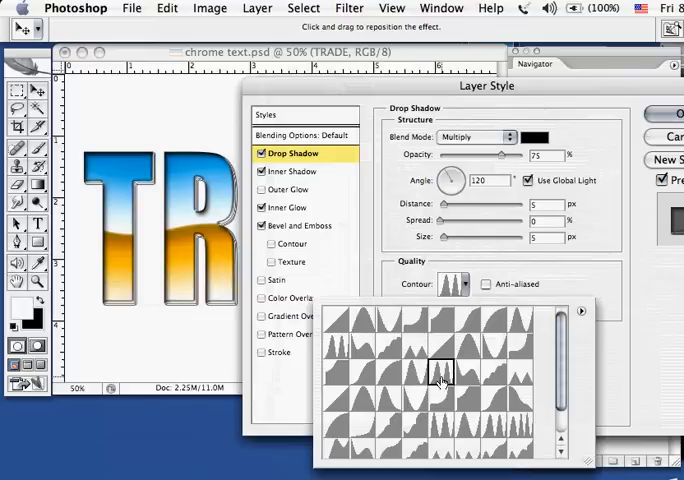
{"action": "left_click", "coordinate": [492, 372]}
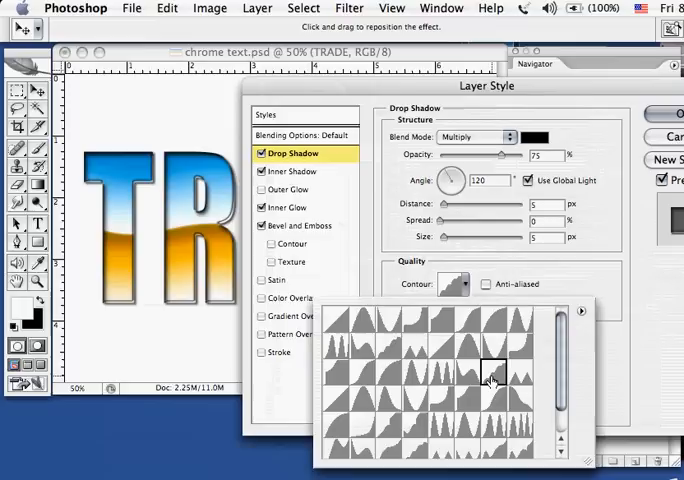
{"action": "mouse_move", "coordinate": [490, 376]}
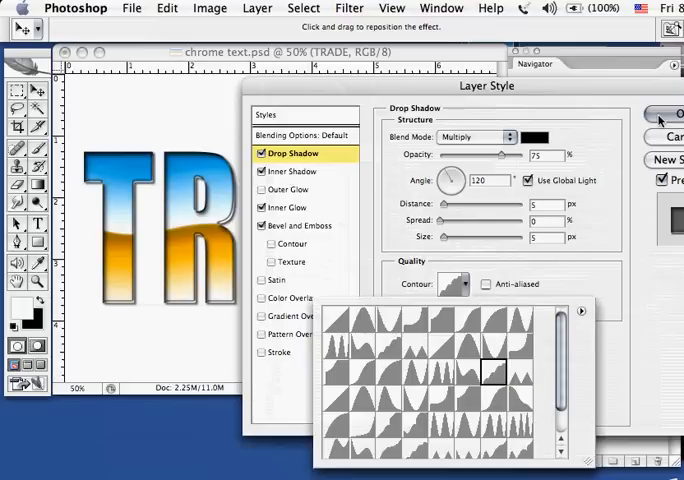
{"action": "left_click", "coordinate": [664, 112]}
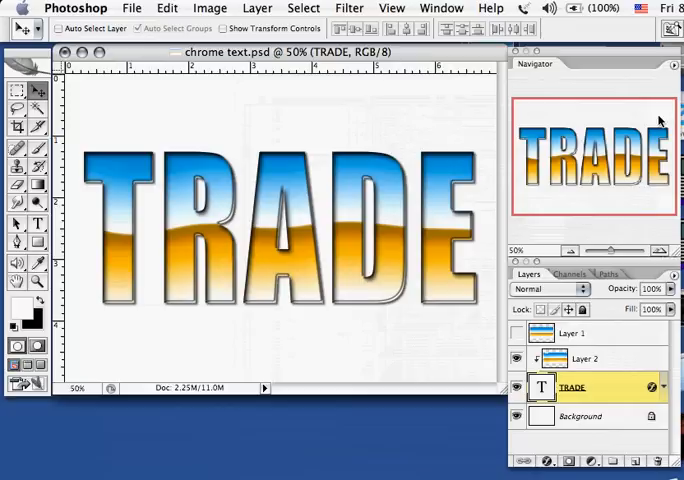
{"action": "mouse_move", "coordinate": [116, 250]}
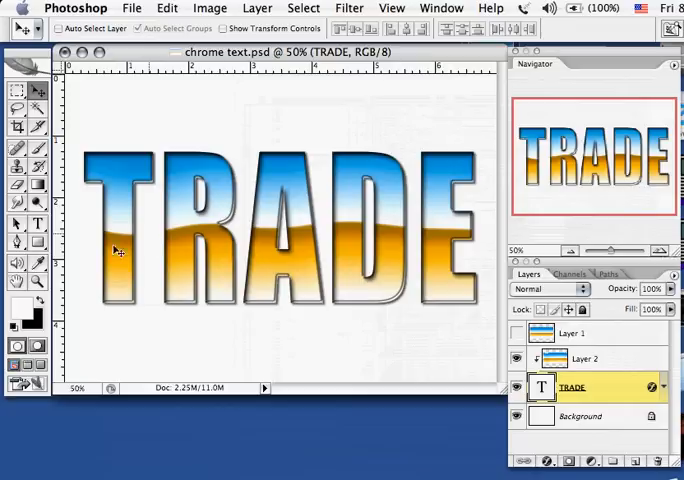
{"action": "mouse_move", "coordinate": [324, 256]}
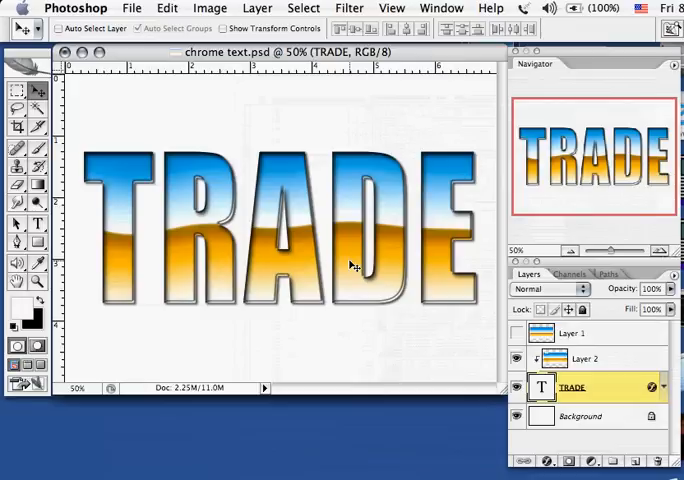
{"action": "mouse_move", "coordinate": [350, 236]}
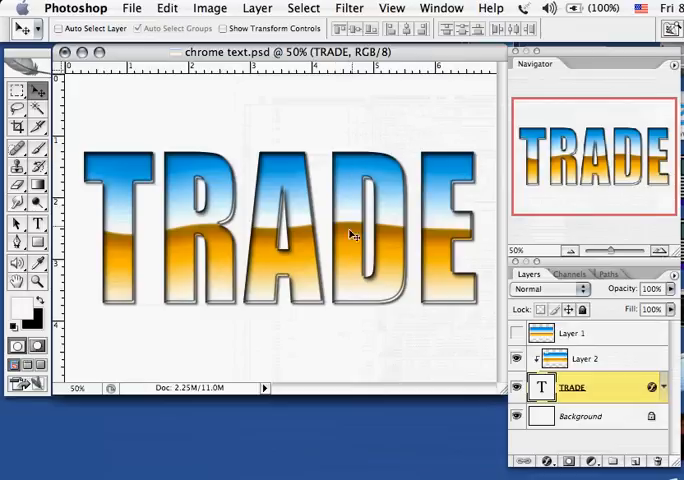
{"action": "mouse_move", "coordinate": [70, 222]}
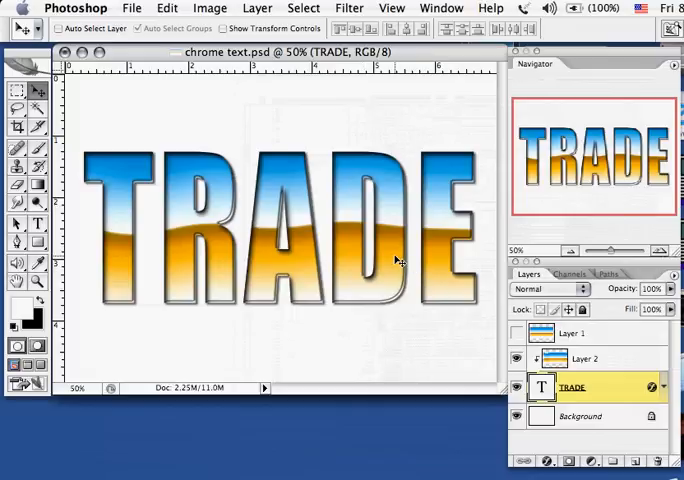
{"action": "mouse_move", "coordinate": [616, 416]}
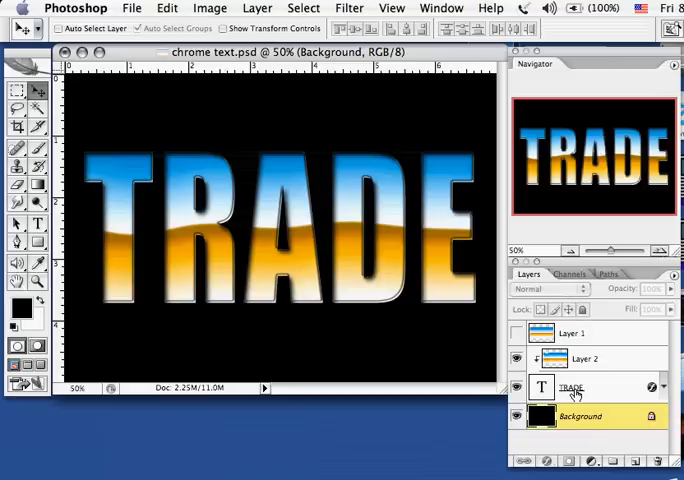
Step: Select the TRADE type layer and bring up the Warp Text dialog from the Type options bar
{"action": "left_click", "coordinate": [570, 388]}
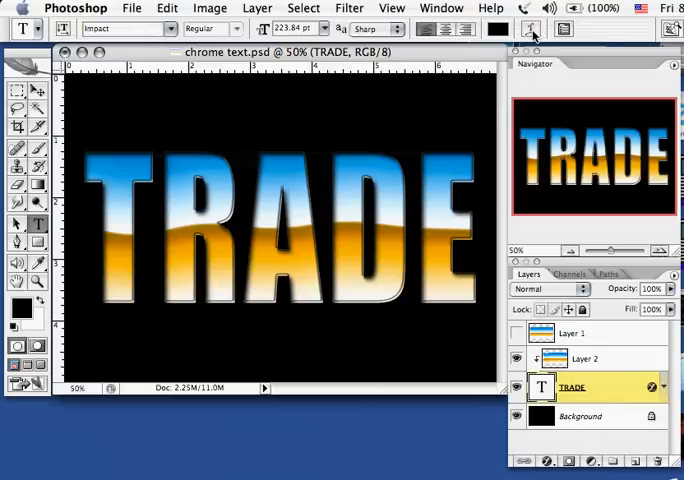
{"action": "mouse_move", "coordinate": [532, 28]}
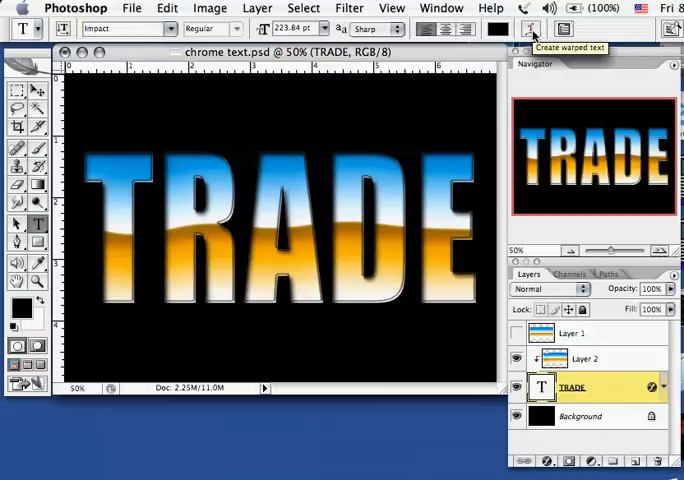
{"action": "left_click", "coordinate": [532, 28]}
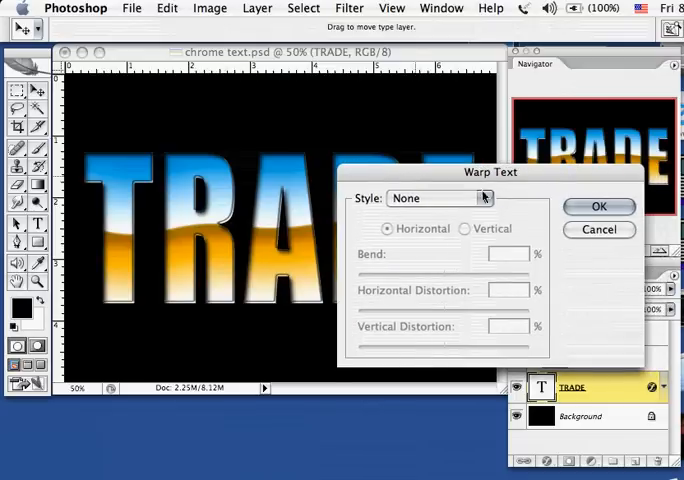
Step: Preview the Arc Lower, Wave and Fisheye warp styles on the TRADE text
{"action": "left_click", "coordinate": [484, 196]}
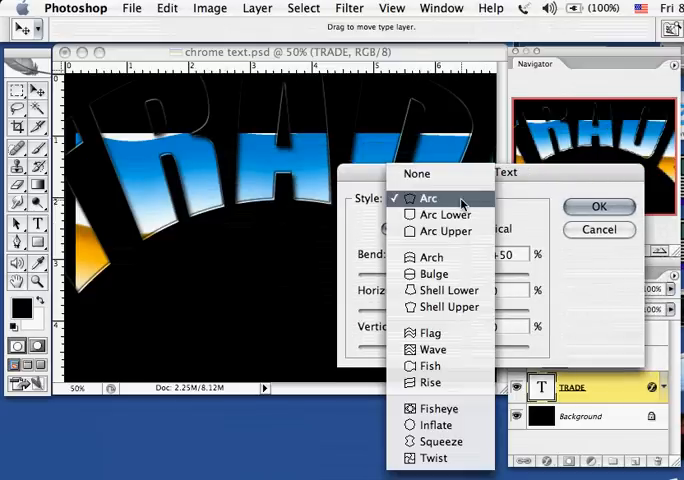
{"action": "left_click", "coordinate": [444, 214]}
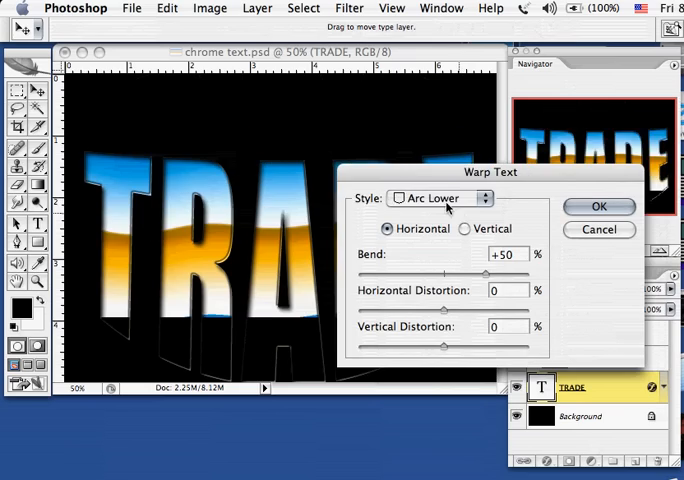
{"action": "left_click_drag", "start_coordinate": [490, 172], "coordinate": [590, 170]}
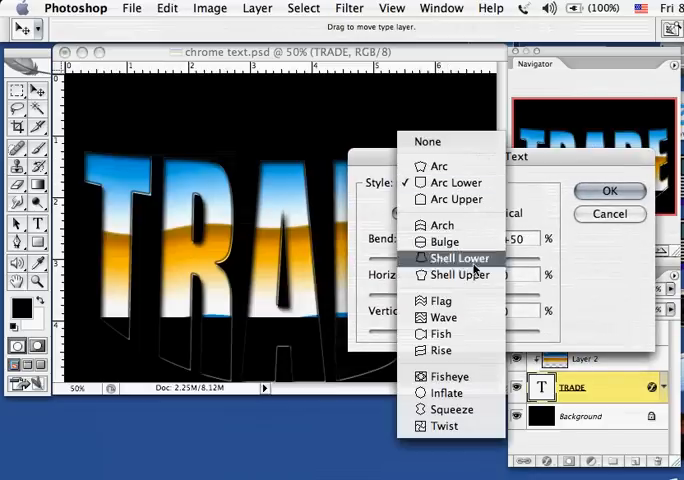
{"action": "left_click", "coordinate": [442, 316]}
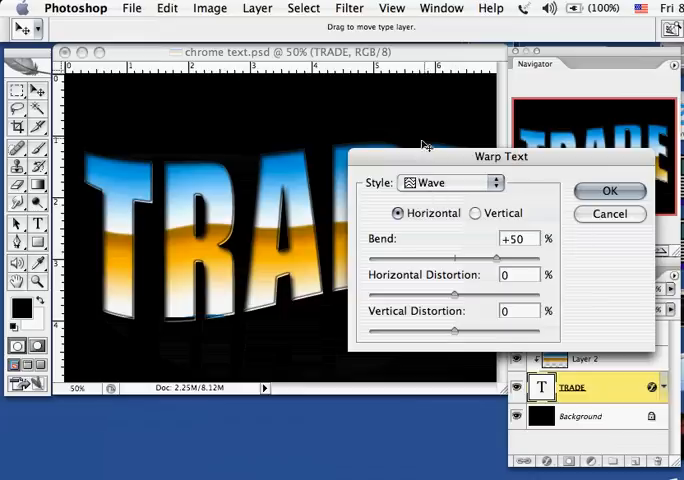
{"action": "left_click_drag", "start_coordinate": [500, 156], "coordinate": [516, 188]}
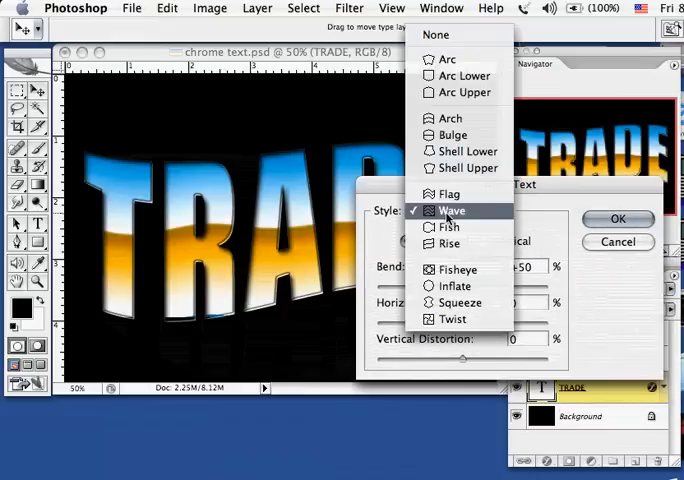
{"action": "left_click", "coordinate": [458, 268]}
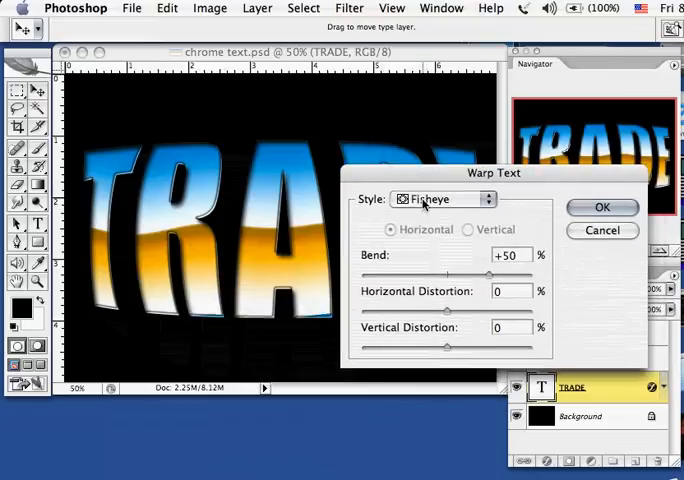
Step: Try the Fish warp bent vertically, then settle on the horizontal Wave style at +50 bend
{"action": "left_click", "coordinate": [444, 200]}
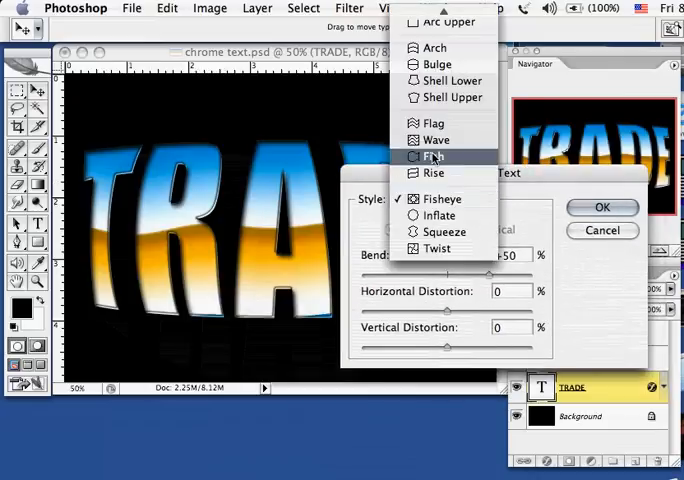
{"action": "left_click", "coordinate": [432, 156]}
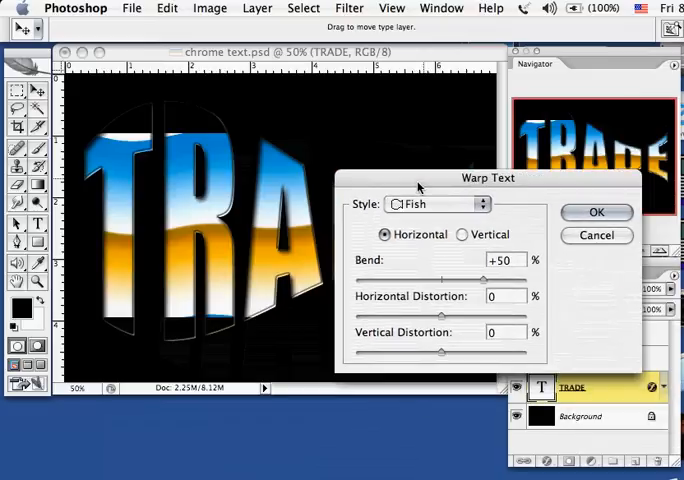
{"action": "left_click", "coordinate": [464, 234]}
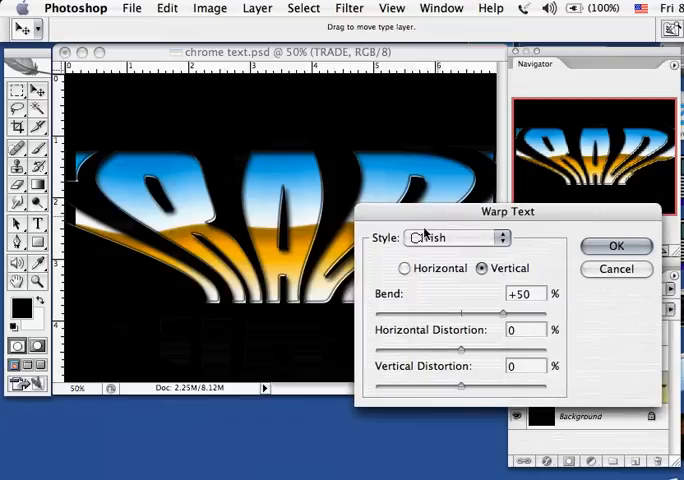
{"action": "left_click", "coordinate": [456, 236]}
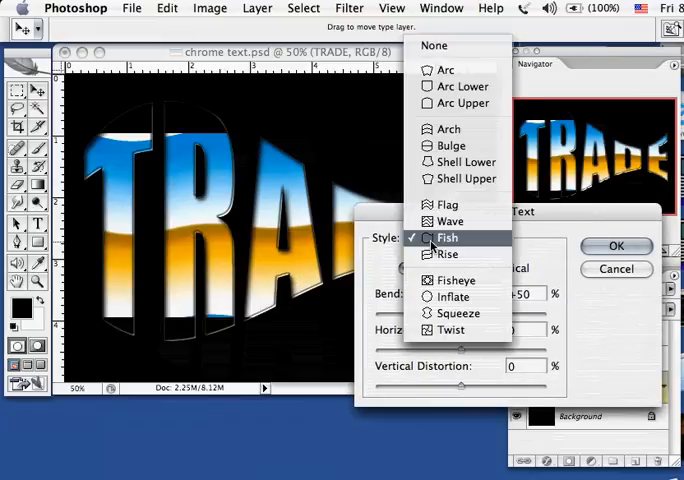
{"action": "mouse_move", "coordinate": [452, 220]}
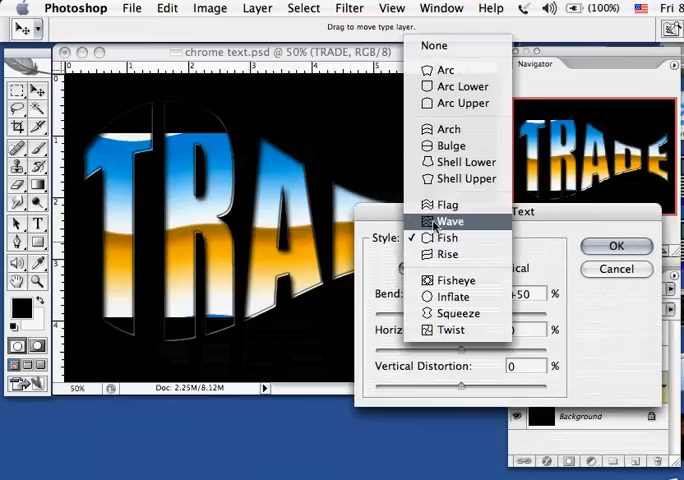
{"action": "left_click", "coordinate": [450, 220]}
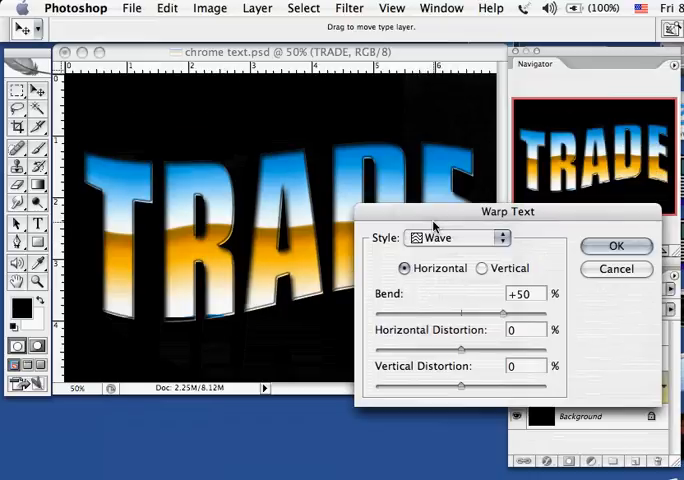